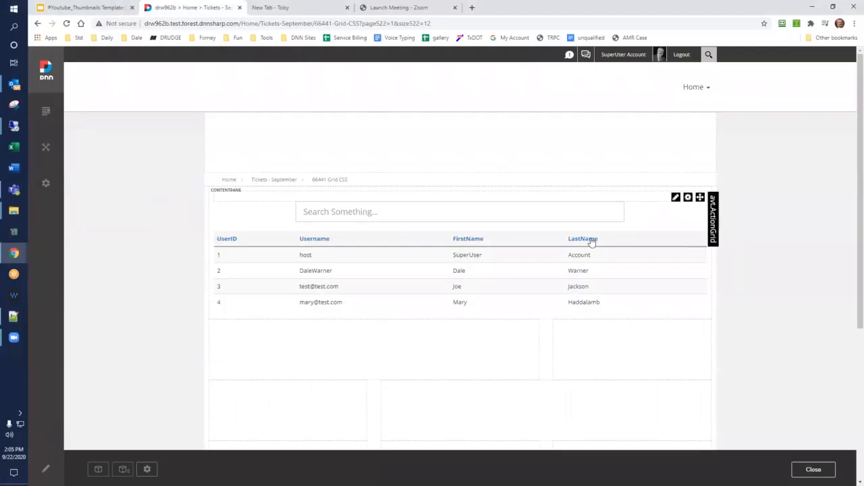
{"action": "mouse_move", "coordinate": [656, 212]}
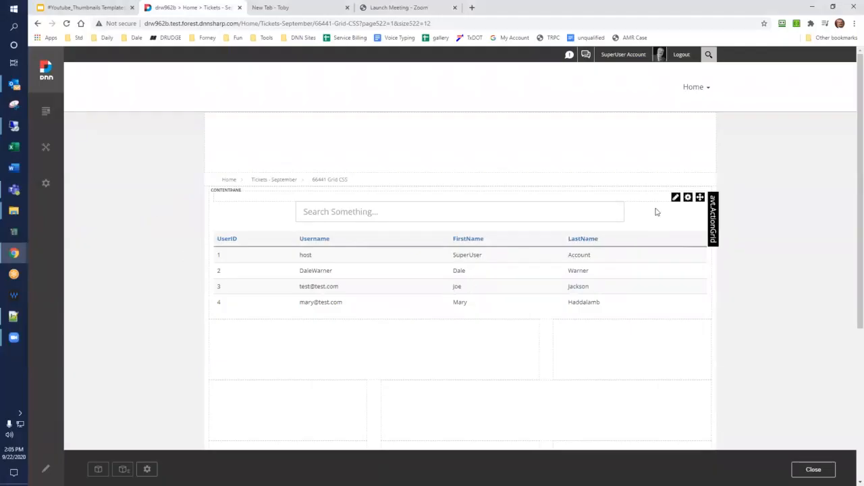
- Open Manage Grid for the Action Grid module showing the user table
{"action": "left_click", "coordinate": [688, 198]}
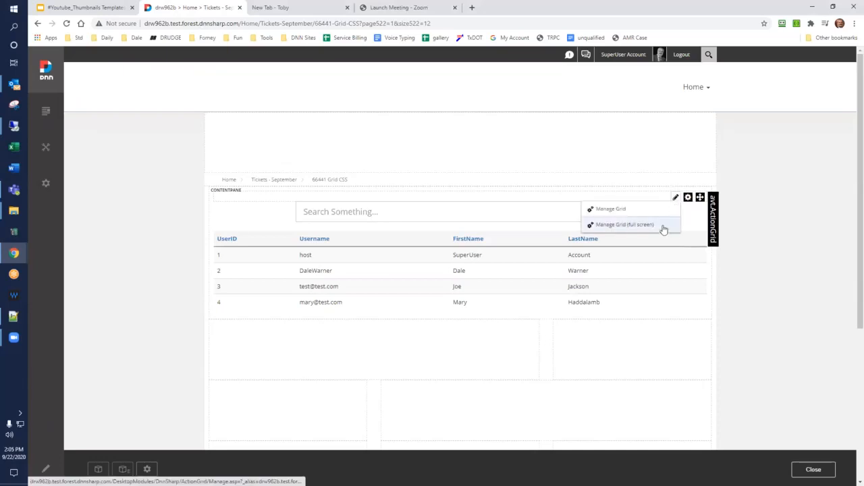
{"action": "left_click", "coordinate": [624, 224]}
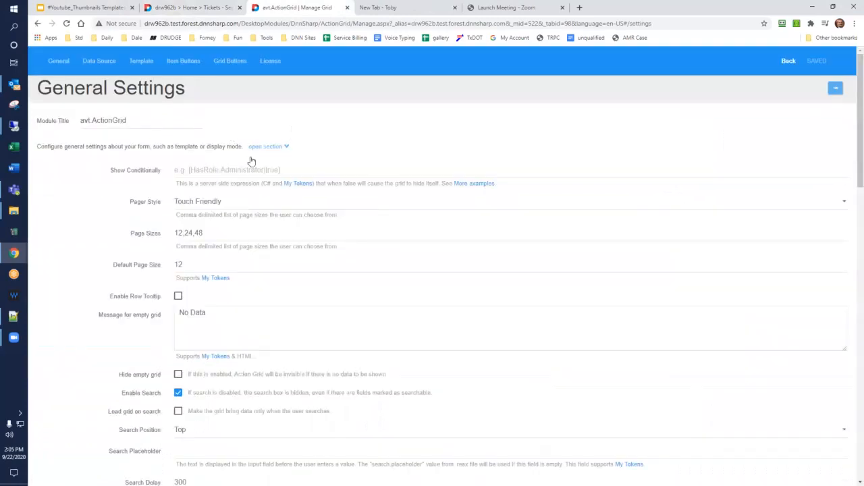
- Set the grid's Root CSS Classes to 'myusers' and save the settings
{"action": "scroll", "scroll_direction": "down", "scroll_amount": 3}
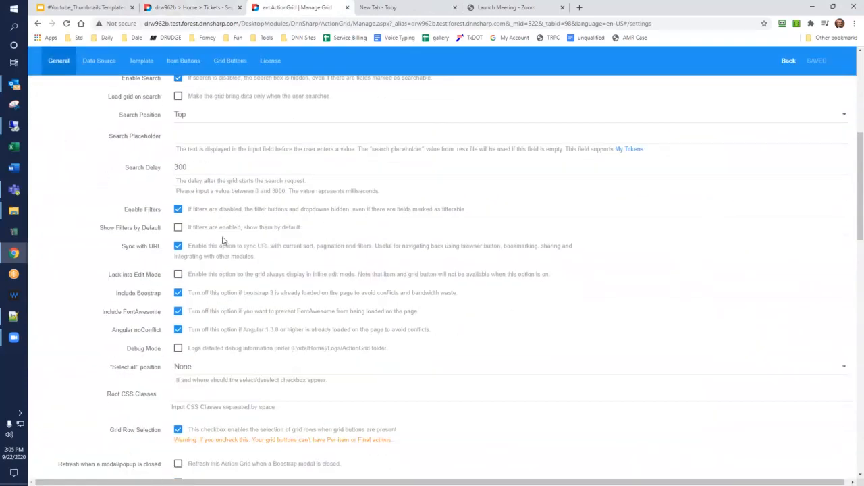
{"action": "scroll", "scroll_direction": "down", "scroll_amount": 3}
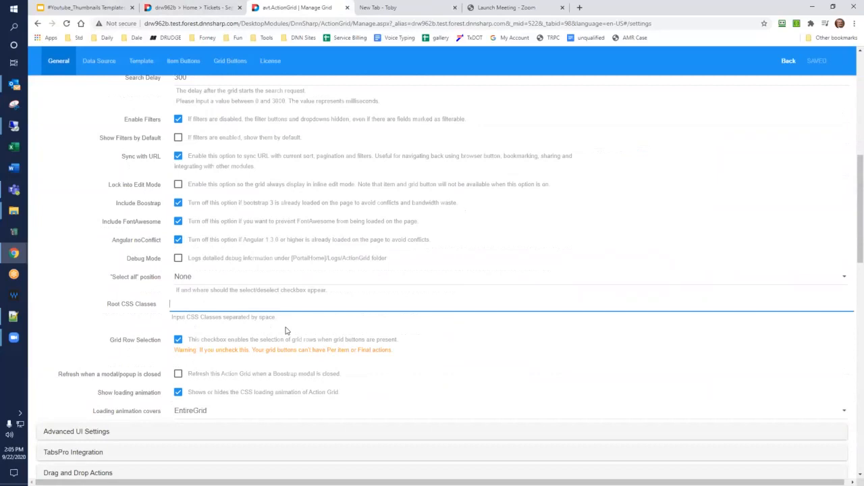
{"action": "type", "text": "my"}
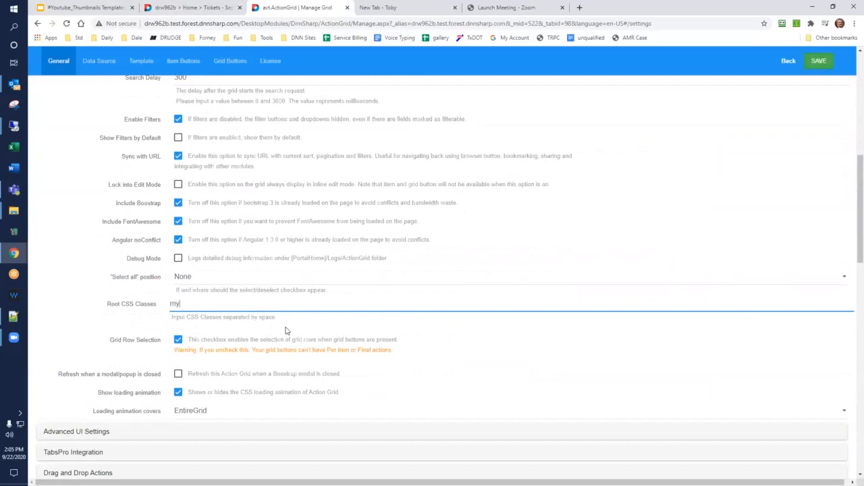
{"action": "type", "text": "users"}
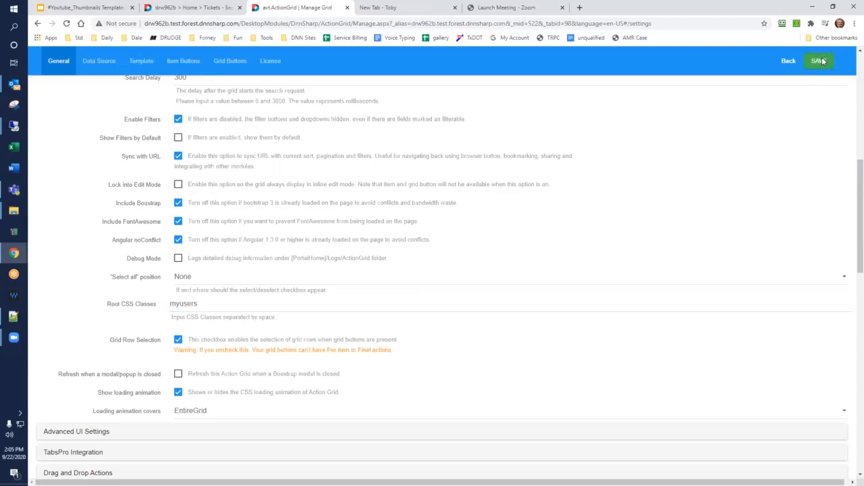
{"action": "left_click", "coordinate": [818, 59]}
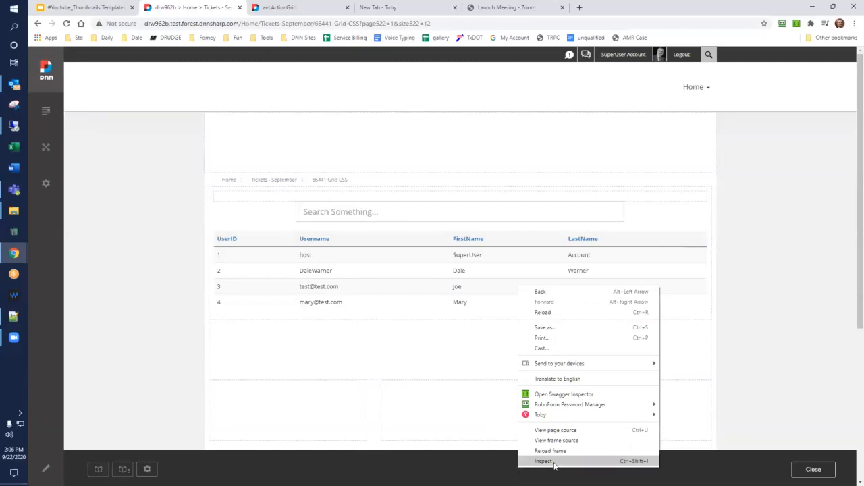
- Inspect a grid column header link in Chrome DevTools to view its styles
{"action": "left_click", "coordinate": [543, 462]}
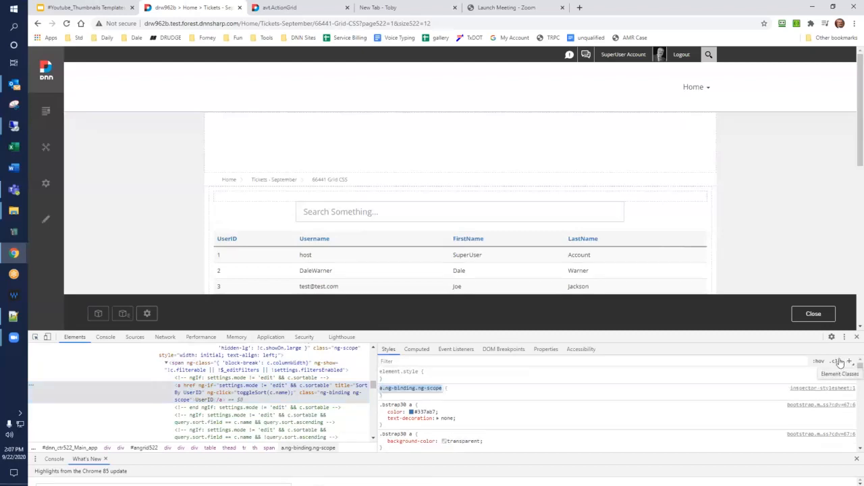
{"action": "mouse_move", "coordinate": [459, 401]}
{"action": "type", "text": ".myusers "}
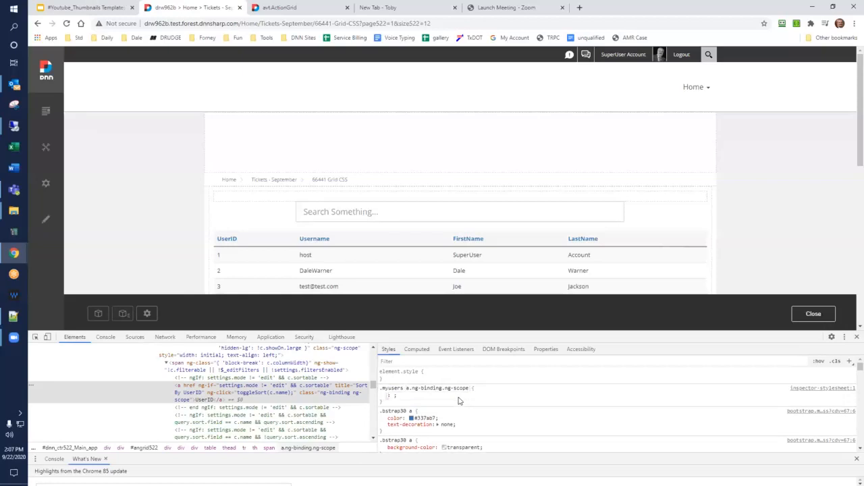
- Add a .myusers a.ng-binding.ng-scope rule with color: red for the header links
{"action": "left_click", "coordinate": [430, 395]}
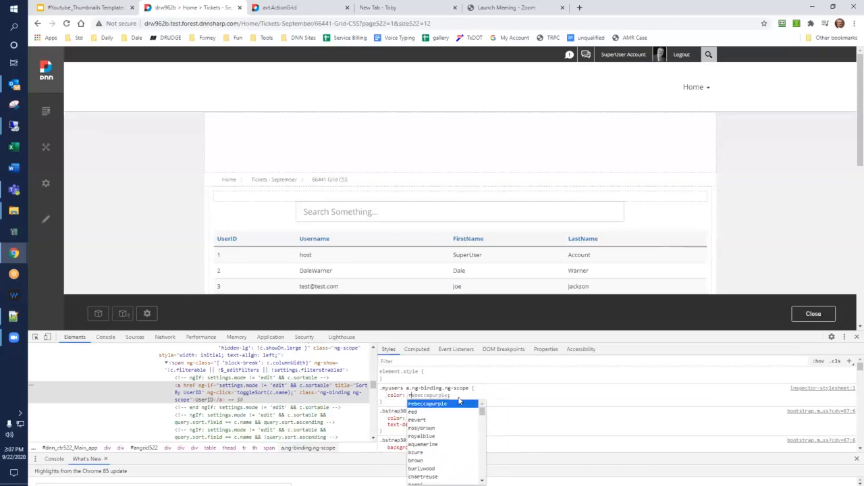
{"action": "left_click", "coordinate": [413, 412]}
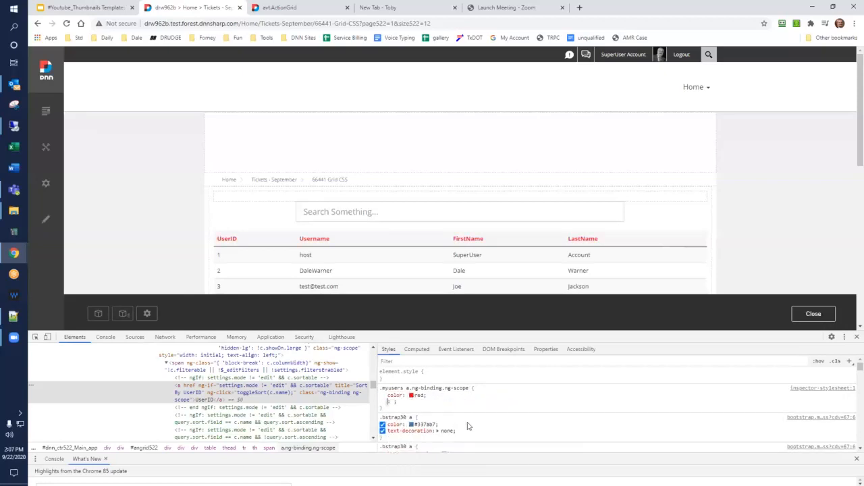
{"action": "mouse_move", "coordinate": [284, 406]}
{"action": "type", "text": "font-size:"}
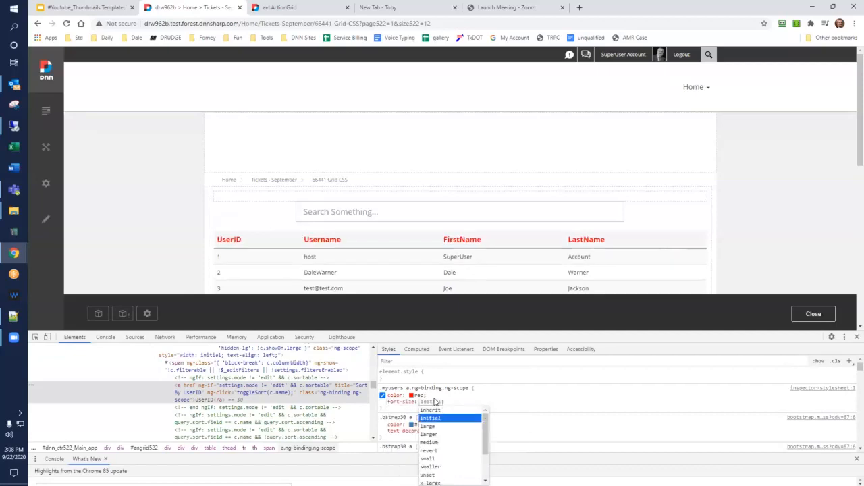
- Add font-size: large to the .myusers header-link rule, previewing sizes on the headers
{"action": "left_click", "coordinate": [428, 427]}
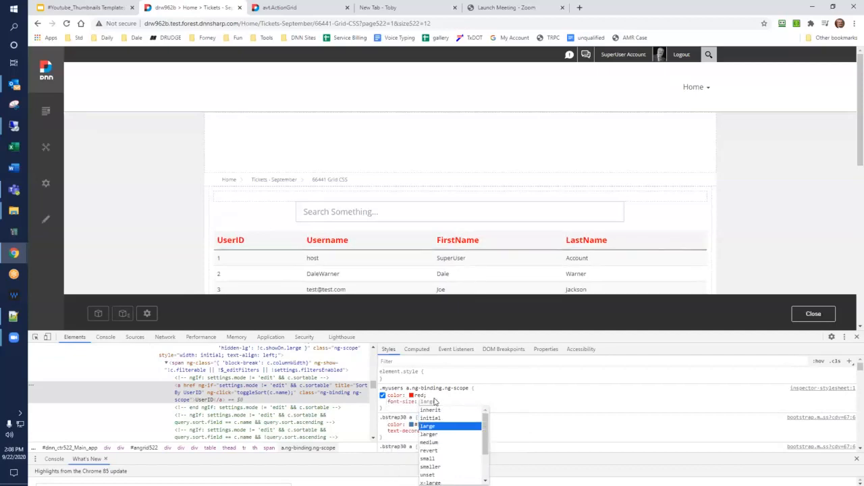
{"action": "left_click", "coordinate": [429, 443]}
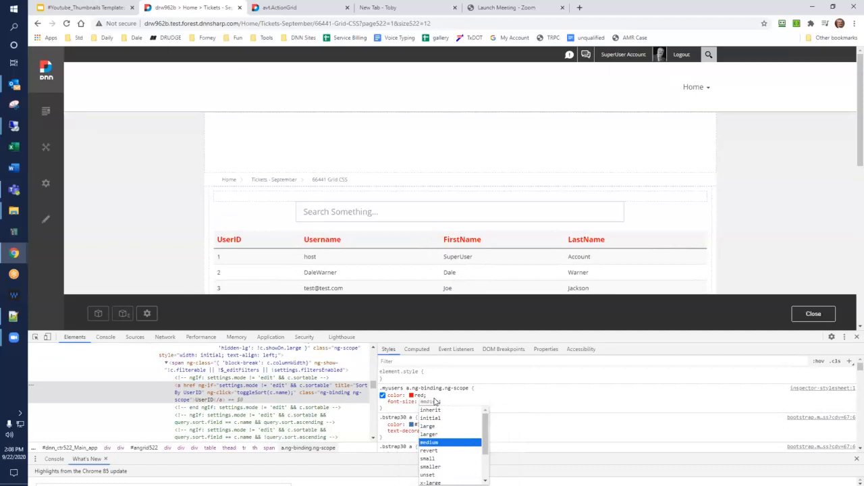
{"action": "left_click", "coordinate": [429, 426]}
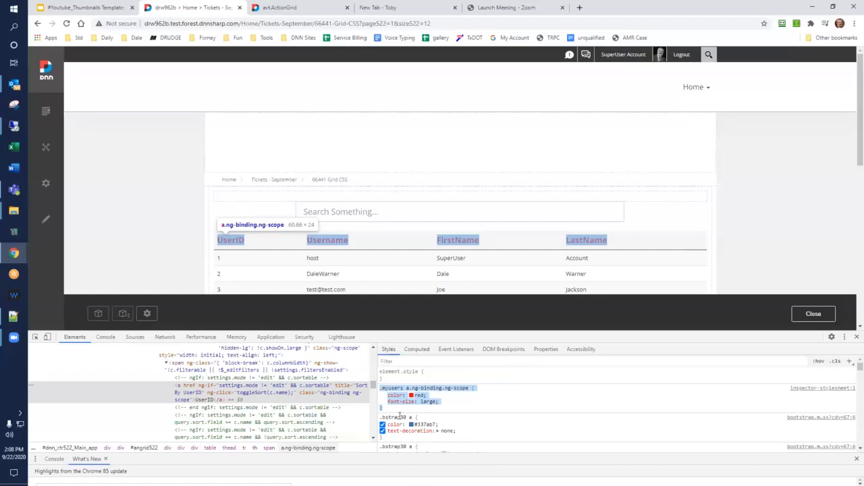
{"action": "mouse_move", "coordinate": [831, 292]}
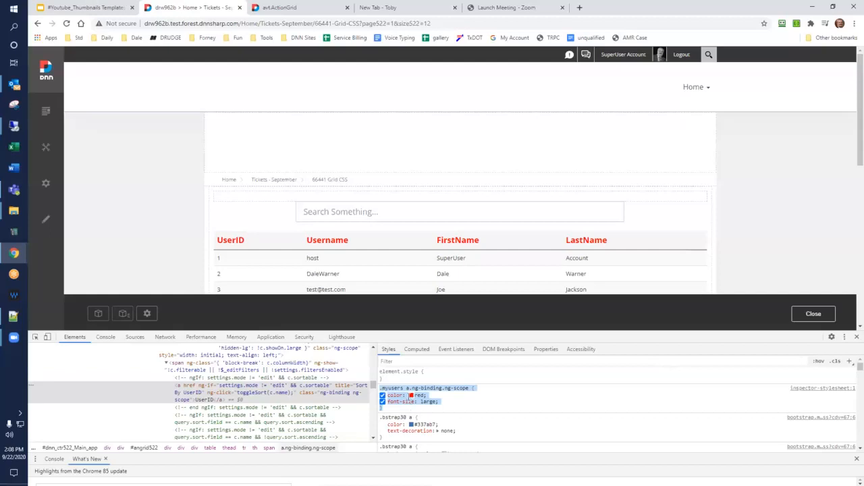
{"action": "mouse_move", "coordinate": [434, 400]}
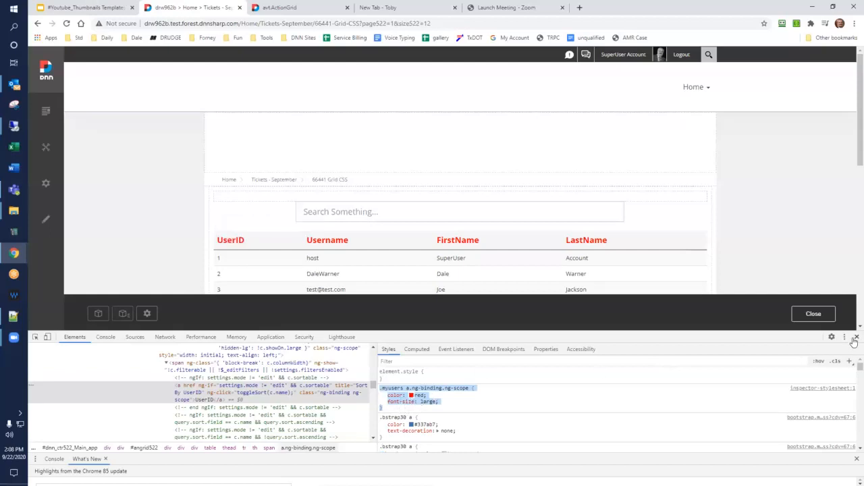
- Paste the red, large .myusers rule into the site's Custom CSS and save the stylesheet
{"action": "left_click", "coordinate": [46, 183]}
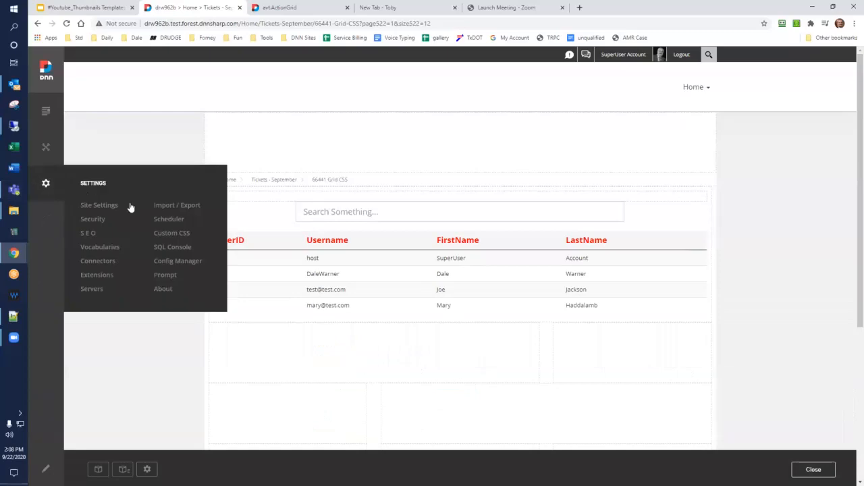
{"action": "left_click", "coordinate": [171, 232]}
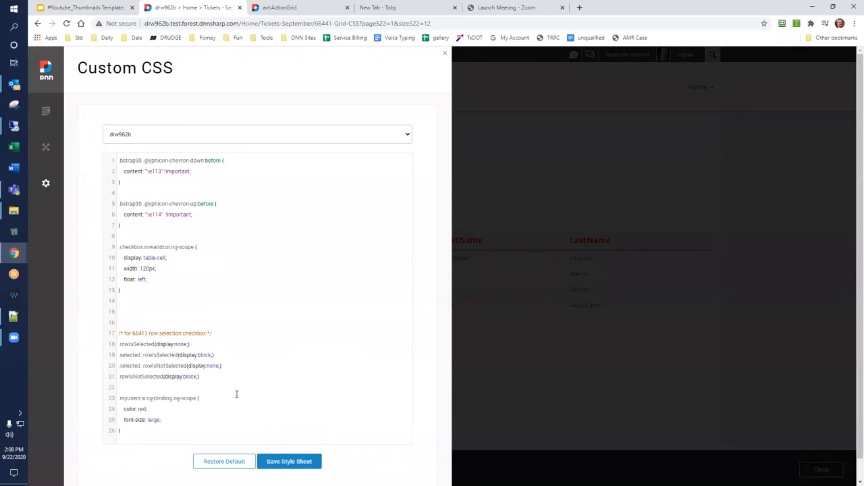
{"action": "left_click", "coordinate": [289, 462]}
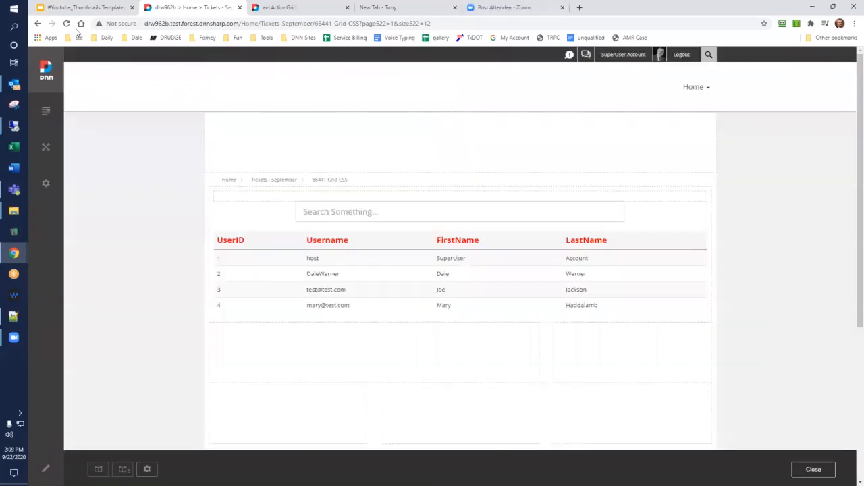
- Reload the page to confirm the headers stay red and large from Custom CSS
{"action": "left_click", "coordinate": [66, 23]}
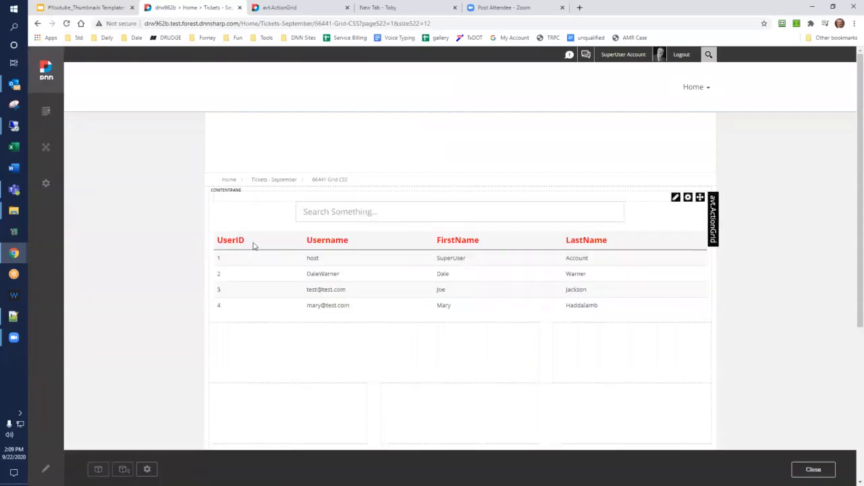
{"action": "mouse_move", "coordinate": [285, 243]}
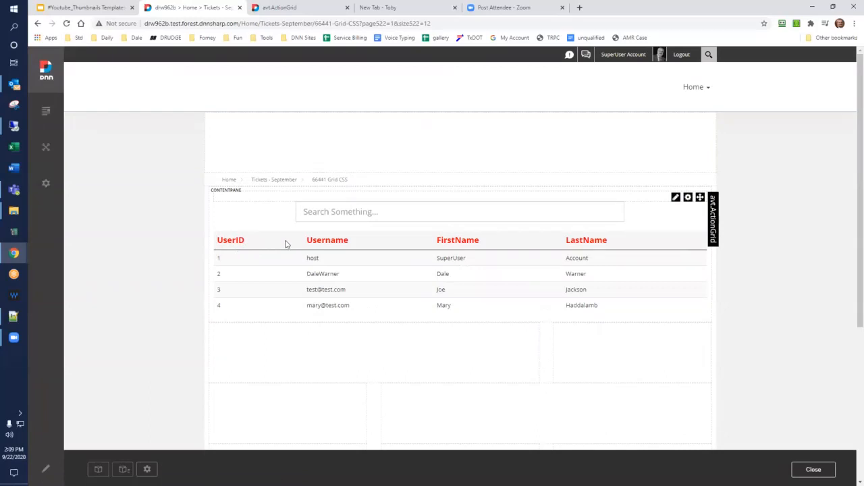
{"action": "mouse_move", "coordinate": [281, 270]}
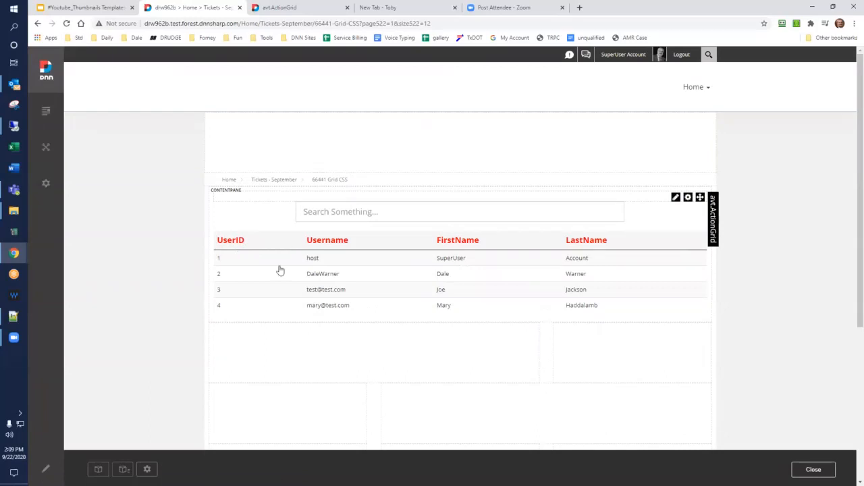